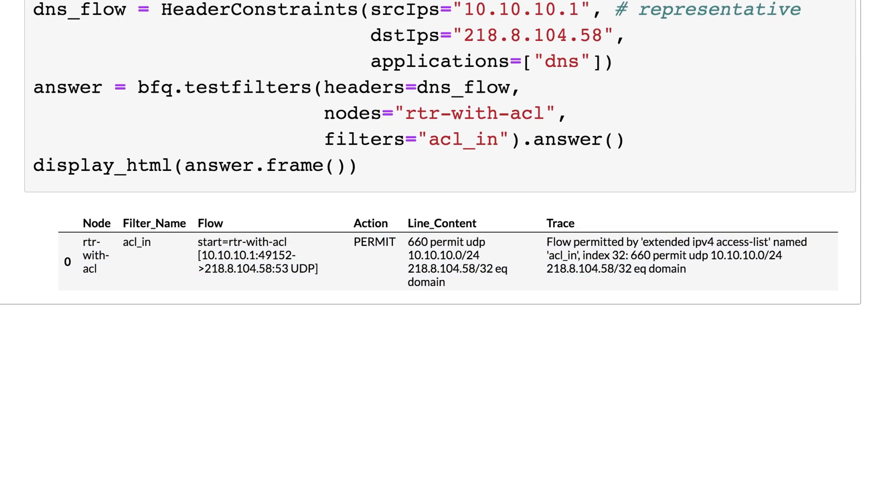
{"action": "scroll", "scroll_direction": "up", "scroll_amount": 3}
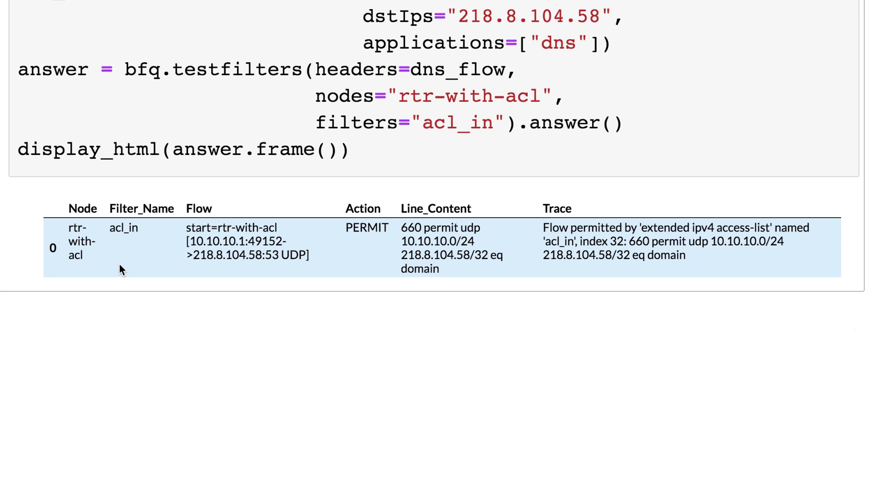
{"action": "mouse_move", "coordinate": [238, 272]}
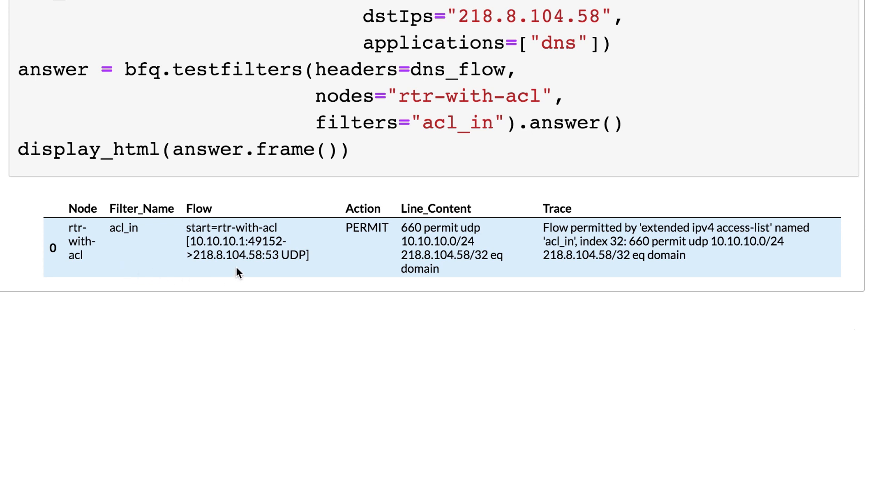
{"action": "mouse_move", "coordinate": [294, 295]}
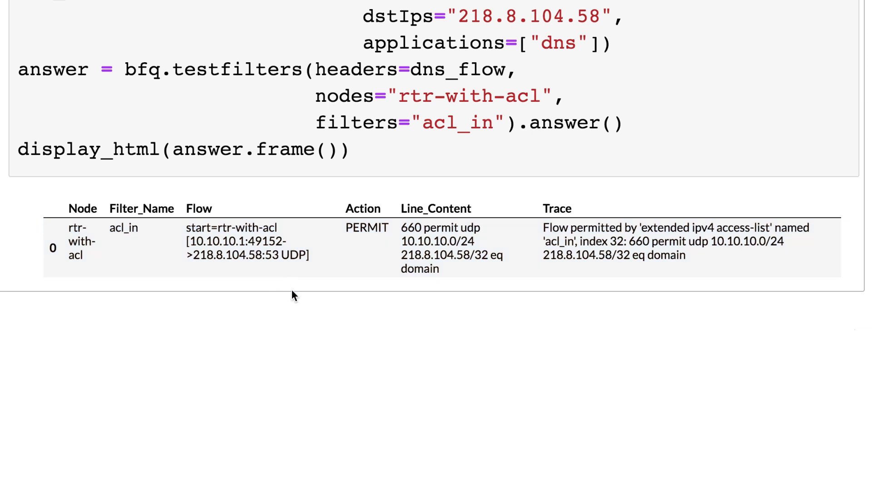
{"action": "mouse_move", "coordinate": [295, 305]}
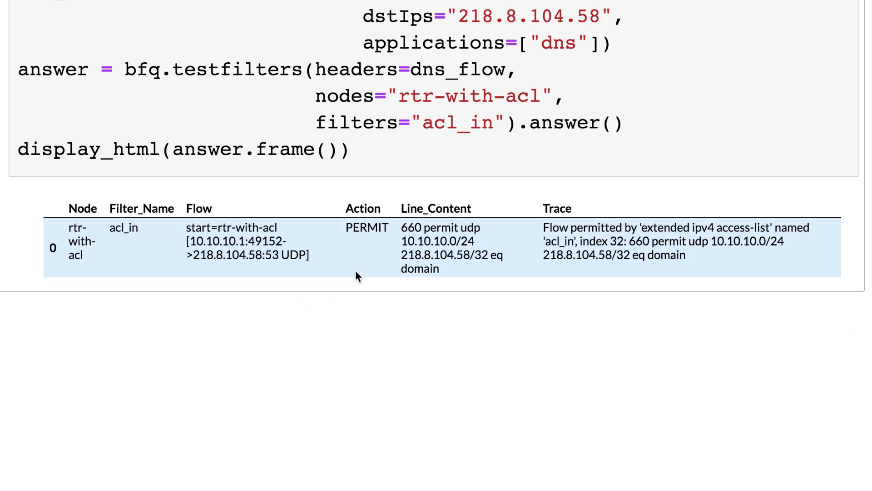
{"action": "mouse_move", "coordinate": [461, 289]}
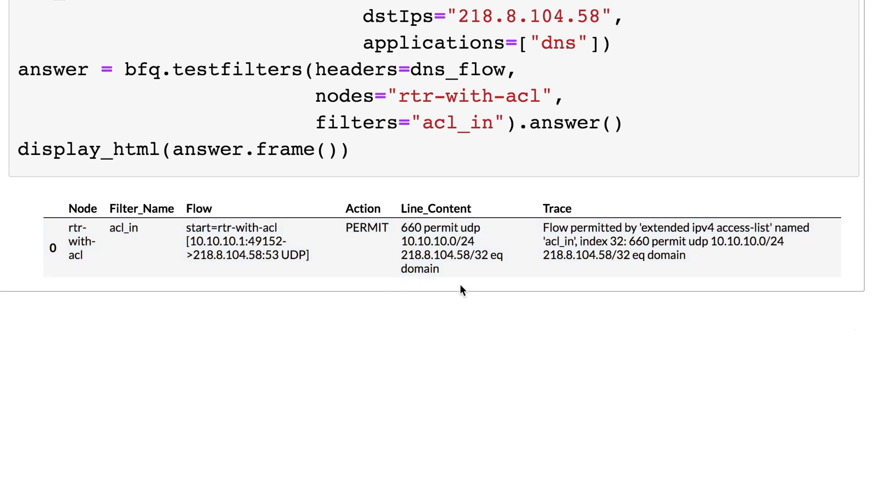
{"action": "mouse_move", "coordinate": [473, 287]}
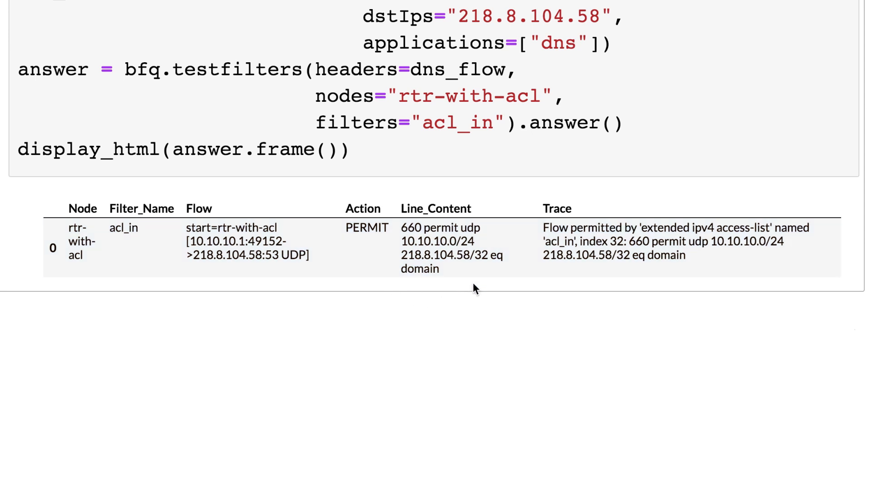
{"action": "mouse_move", "coordinate": [569, 277]}
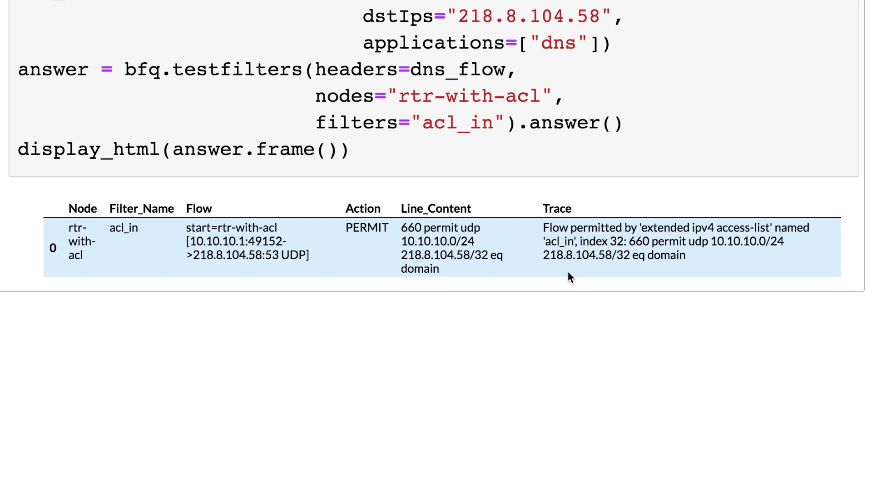
{"action": "mouse_move", "coordinate": [582, 243]}
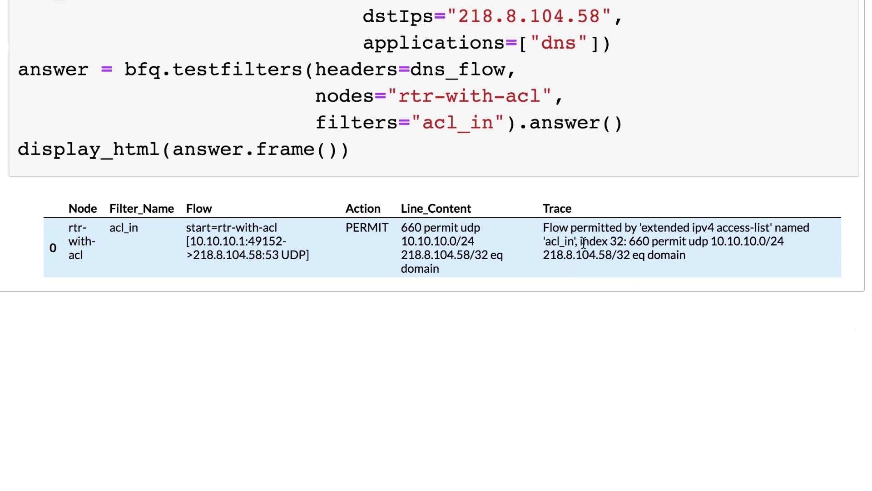
{"action": "mouse_move", "coordinate": [572, 296]}
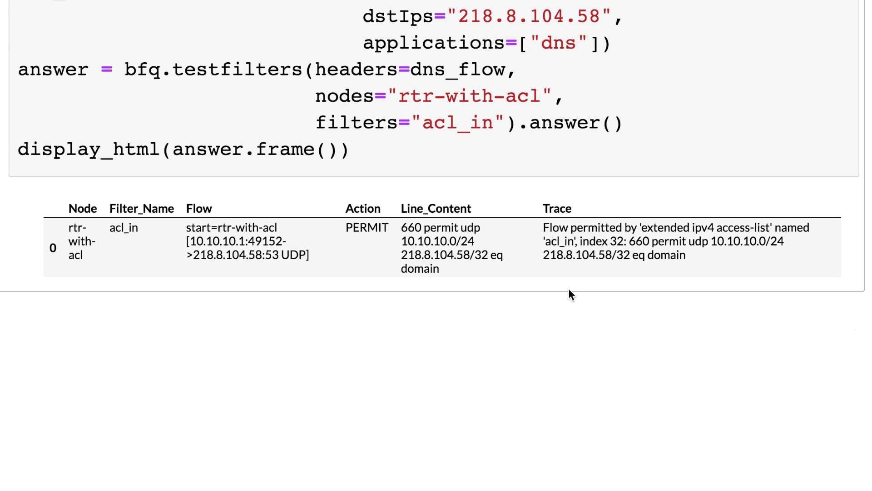
{"action": "scroll", "scroll_direction": "down", "scroll_amount": 3}
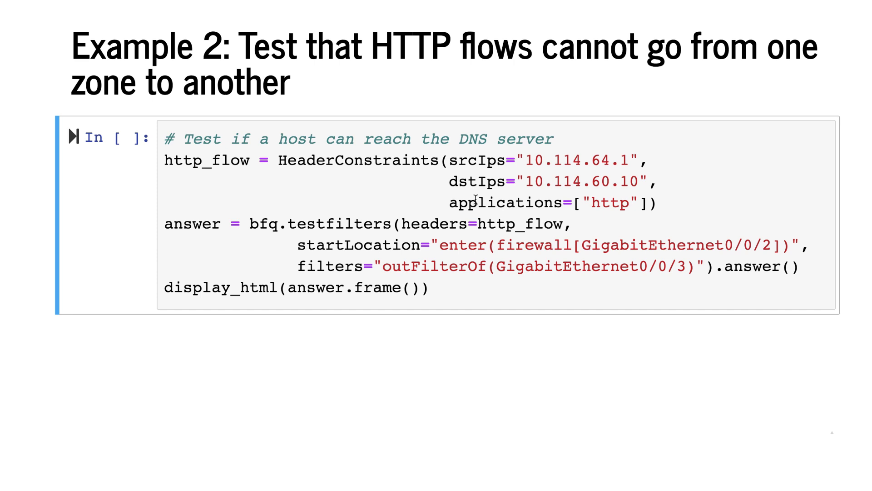
{"action": "mouse_move", "coordinate": [450, 226]}
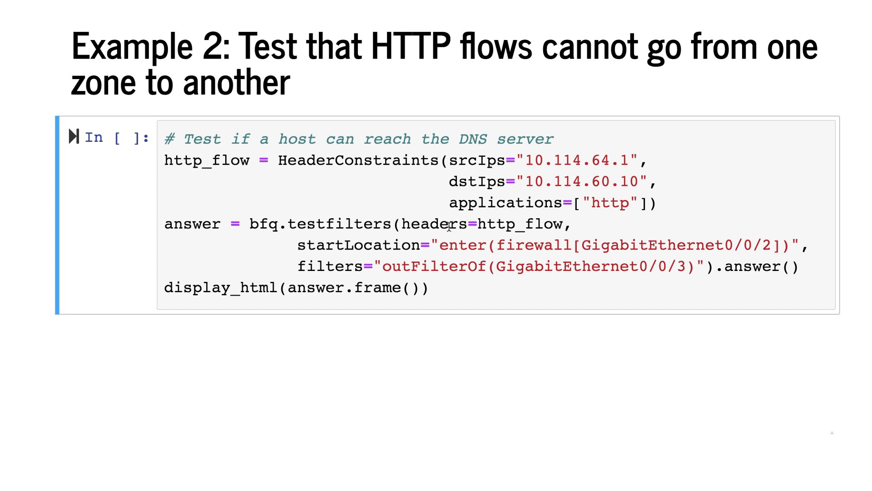
{"action": "mouse_move", "coordinate": [381, 244]}
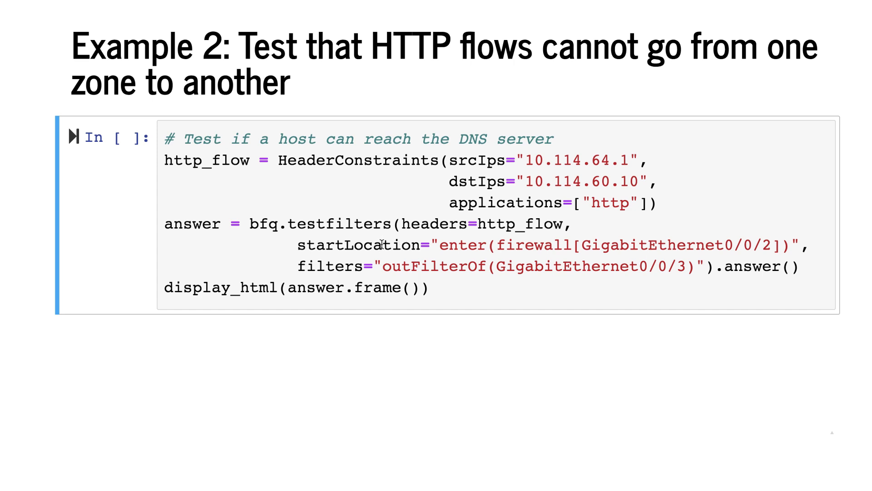
{"action": "mouse_move", "coordinate": [623, 246]}
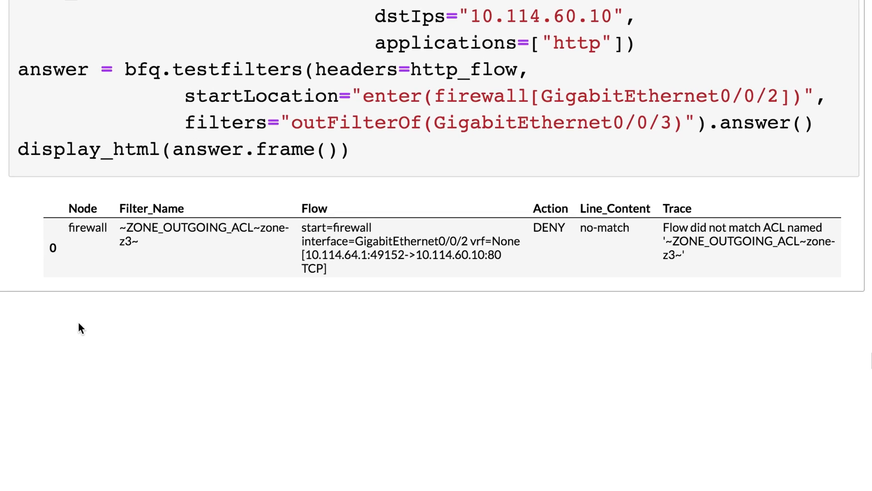
{"action": "mouse_move", "coordinate": [120, 313]}
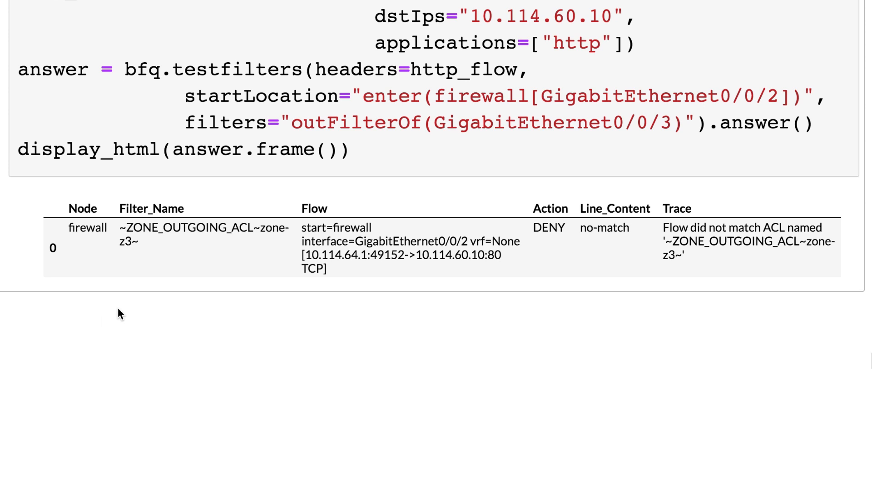
{"action": "mouse_move", "coordinate": [150, 317]}
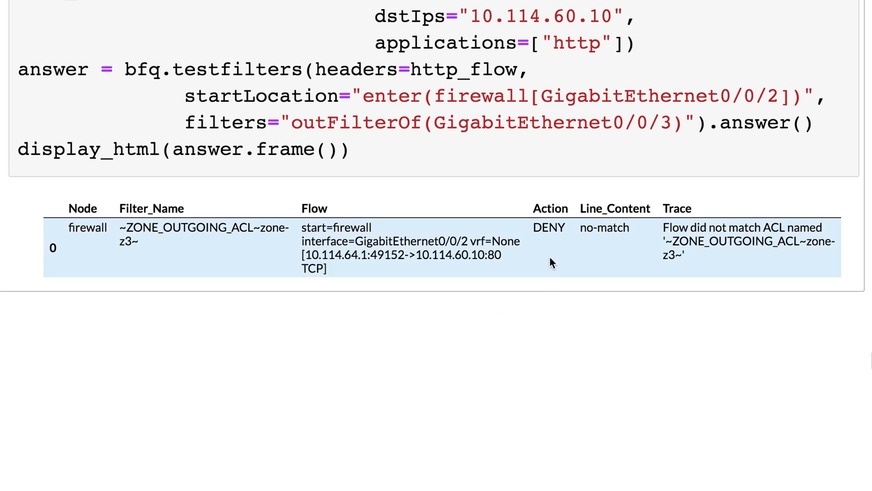
{"action": "mouse_move", "coordinate": [598, 256]}
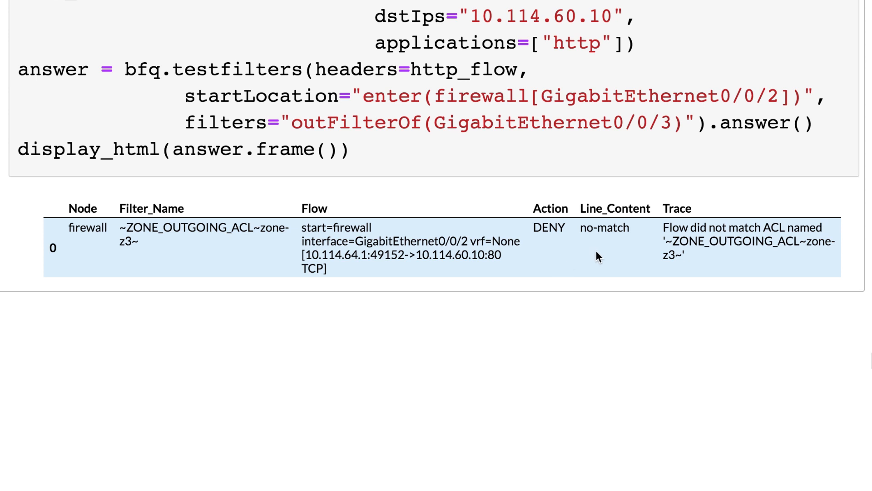
{"action": "mouse_move", "coordinate": [728, 260]}
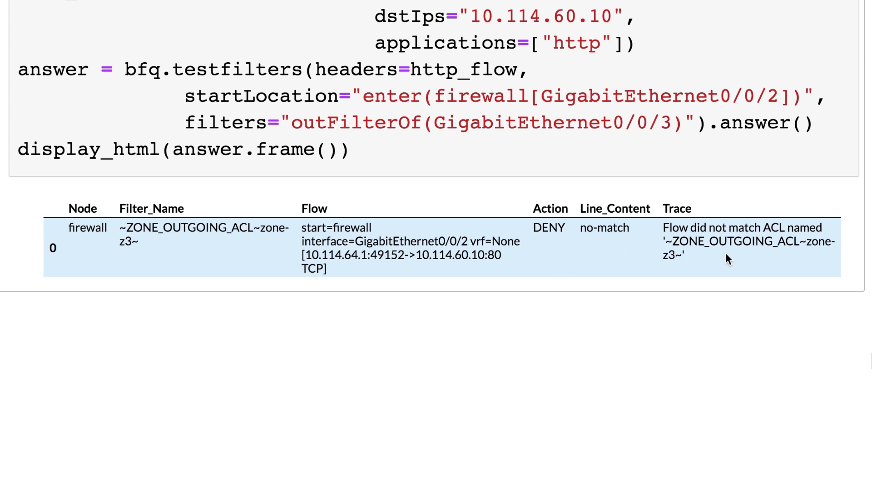
{"action": "mouse_move", "coordinate": [673, 267]}
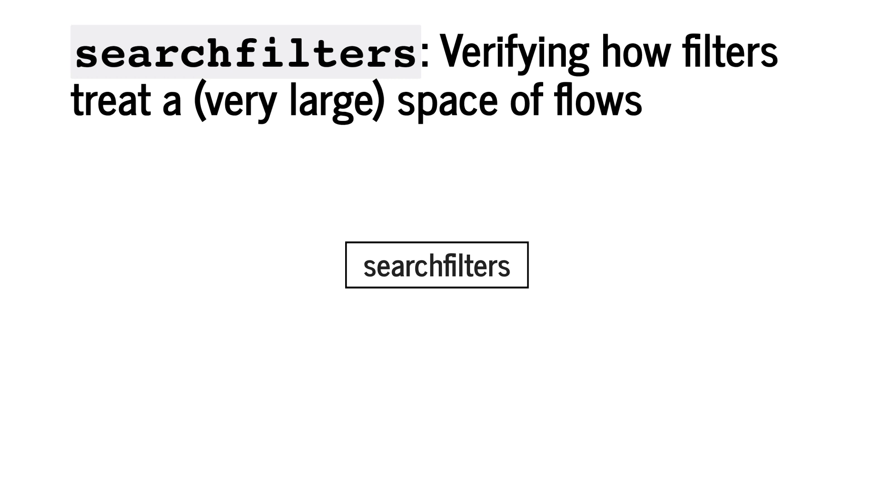
{"action": "scroll", "scroll_direction": "down", "scroll_amount": 3}
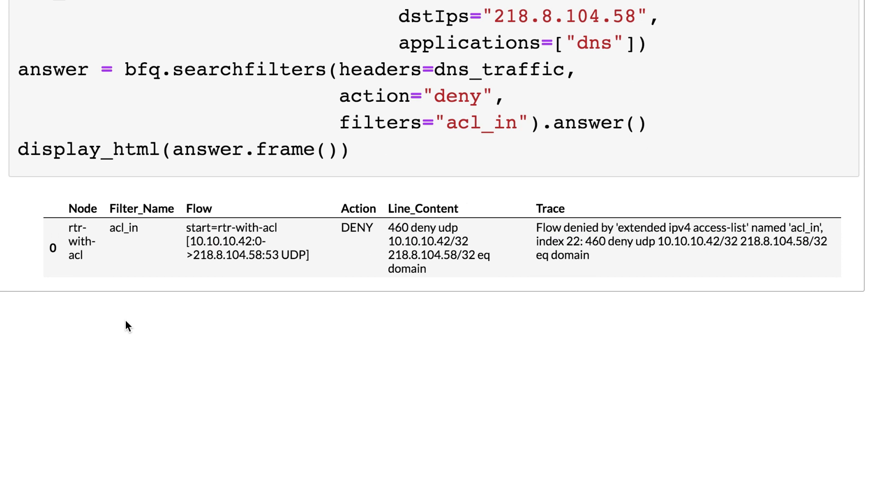
{"action": "mouse_move", "coordinate": [202, 301]}
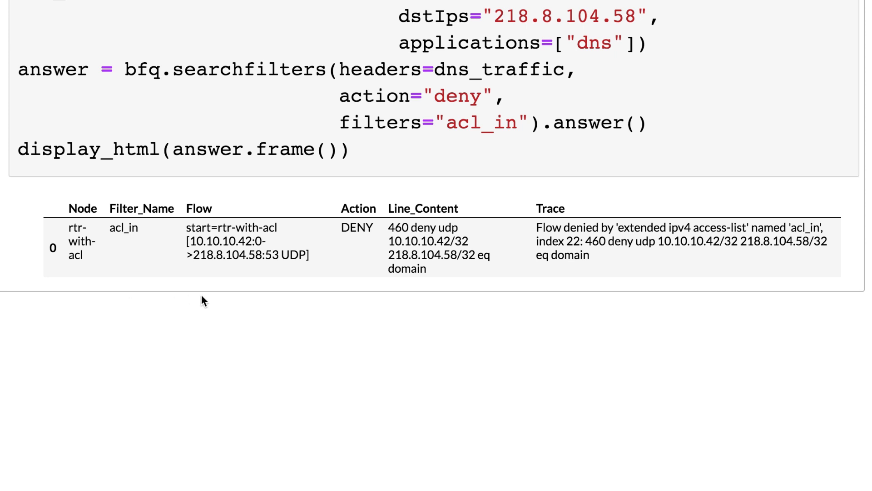
{"action": "mouse_move", "coordinate": [203, 283]}
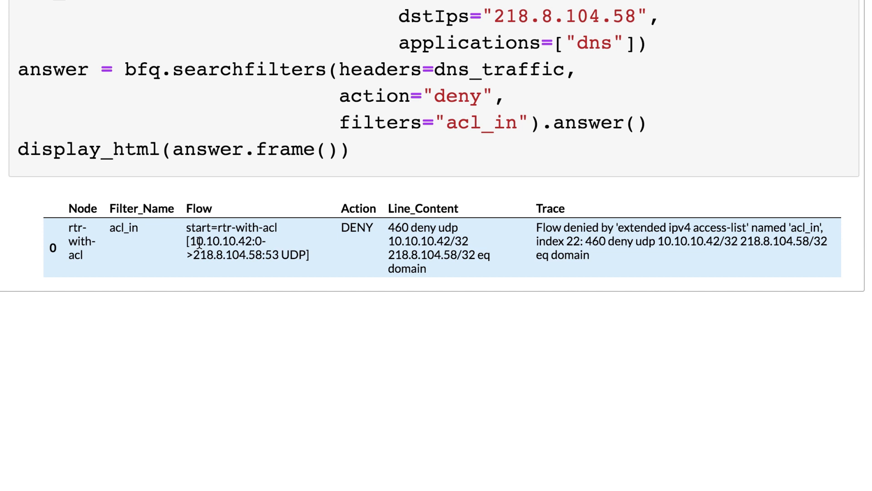
{"action": "mouse_move", "coordinate": [251, 293]}
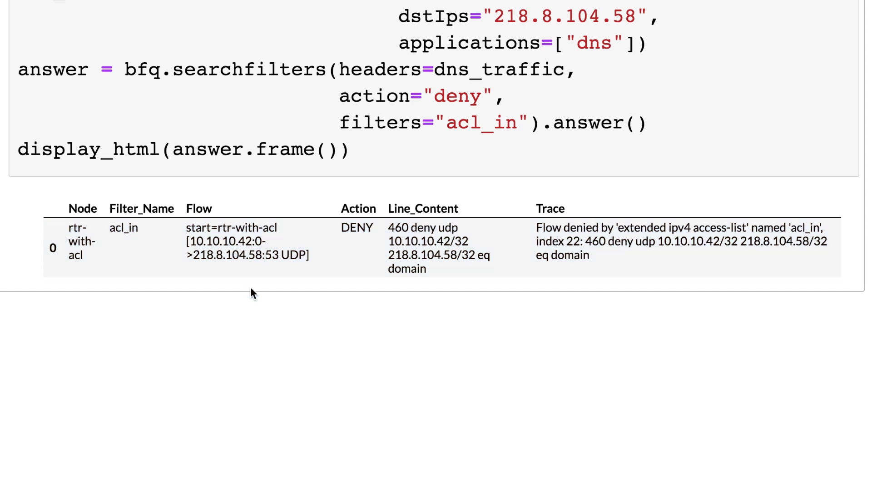
{"action": "mouse_move", "coordinate": [256, 304]}
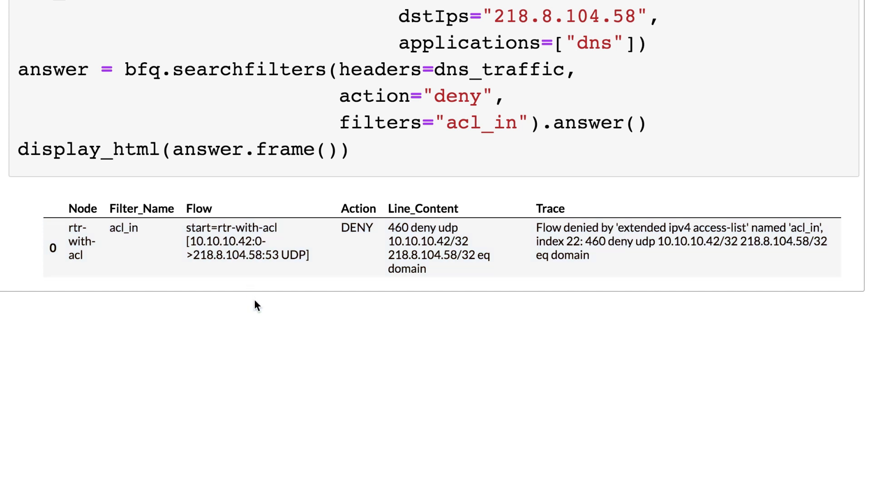
{"action": "mouse_move", "coordinate": [451, 285]}
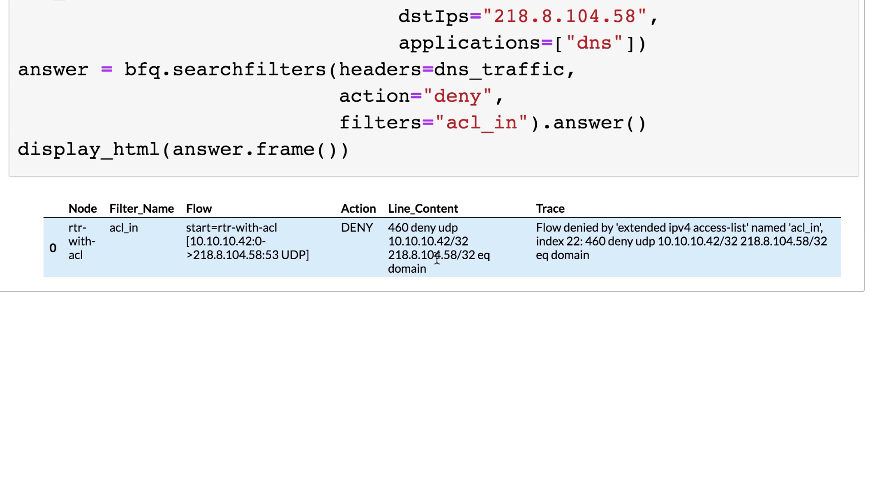
{"action": "mouse_move", "coordinate": [525, 279]}
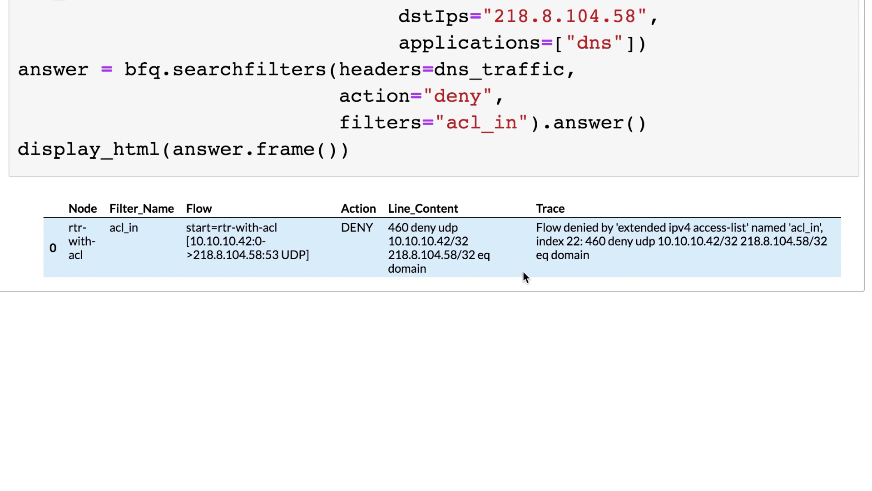
{"action": "mouse_move", "coordinate": [352, 332]}
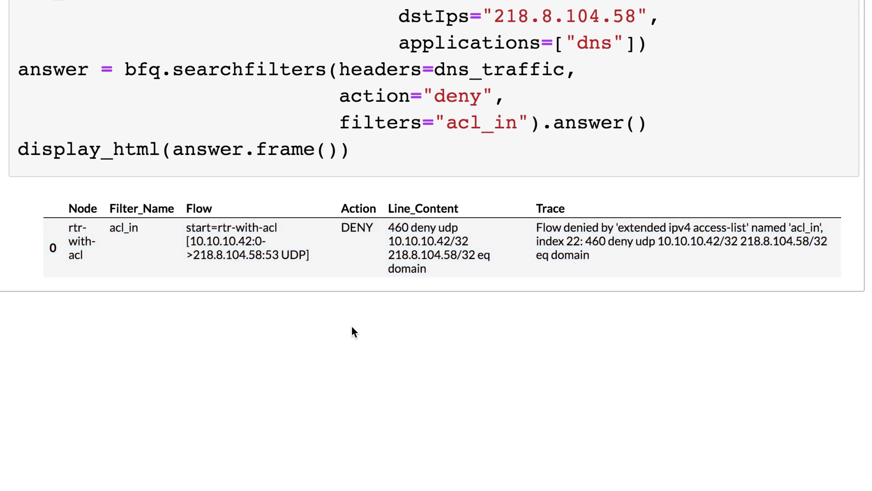
{"action": "scroll", "scroll_direction": "down", "scroll_amount": 3}
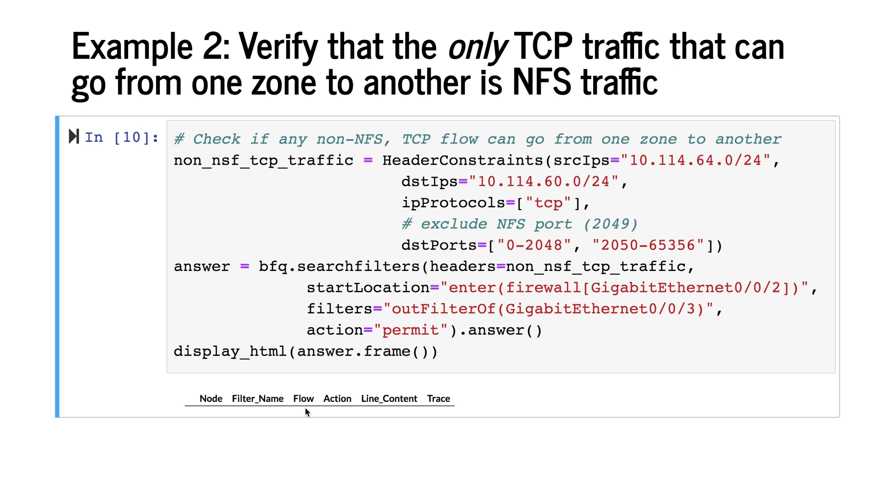
{"action": "mouse_move", "coordinate": [476, 411]}
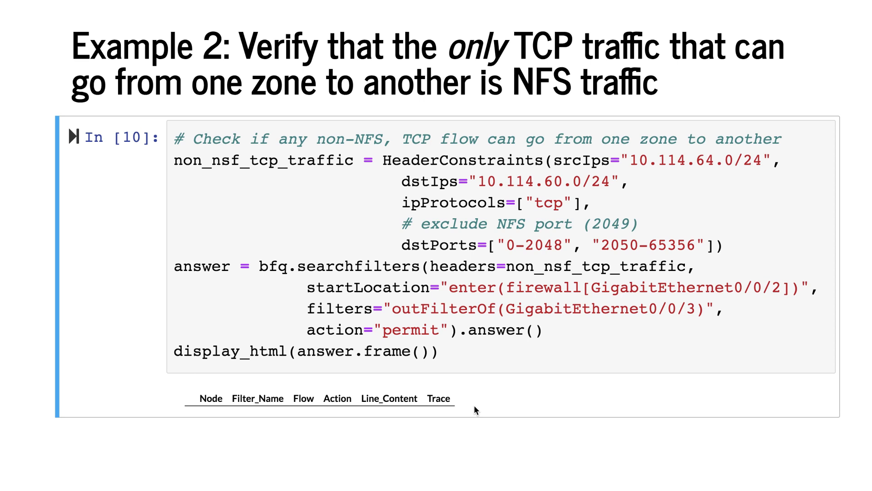
{"action": "mouse_move", "coordinate": [332, 227]}
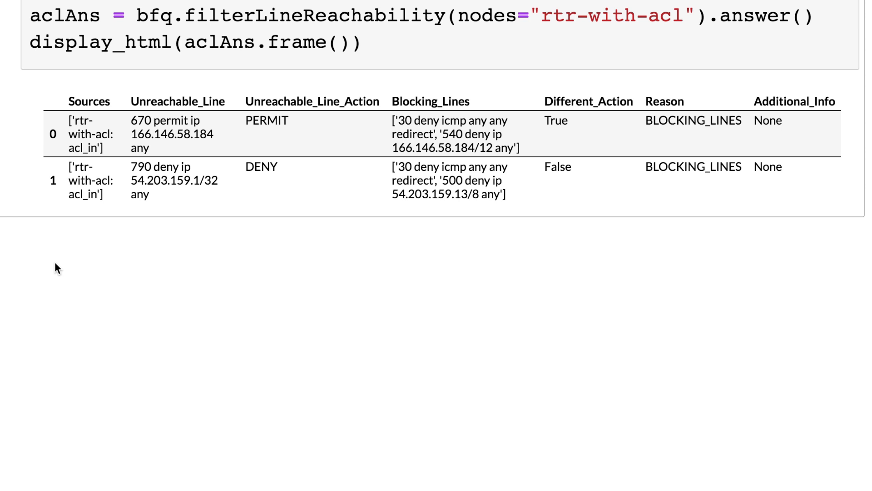
{"action": "mouse_move", "coordinate": [56, 150]}
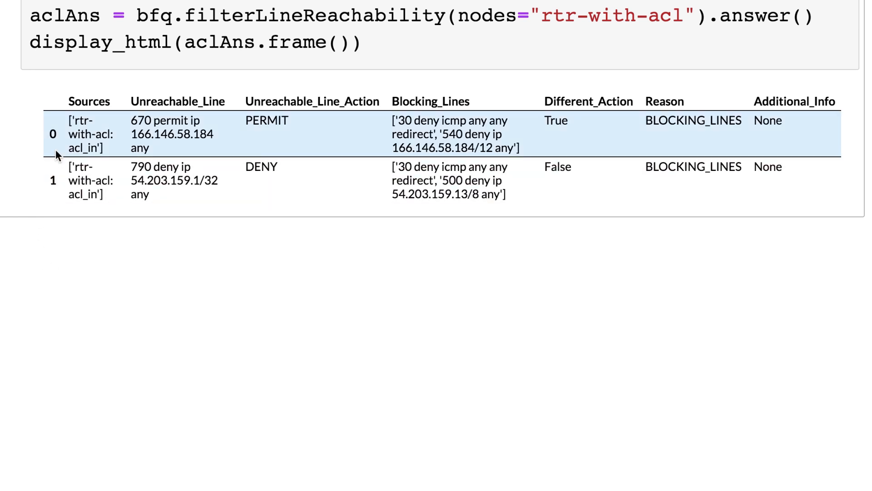
{"action": "mouse_move", "coordinate": [61, 156]}
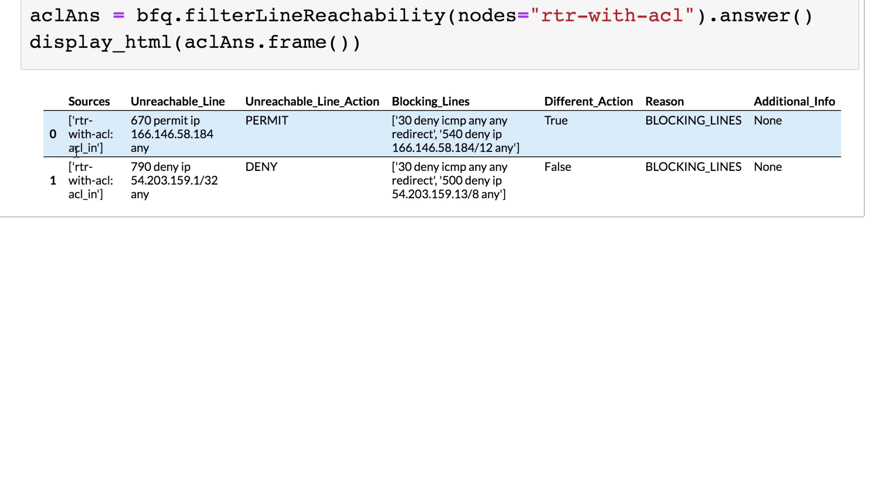
{"action": "mouse_move", "coordinate": [128, 129]}
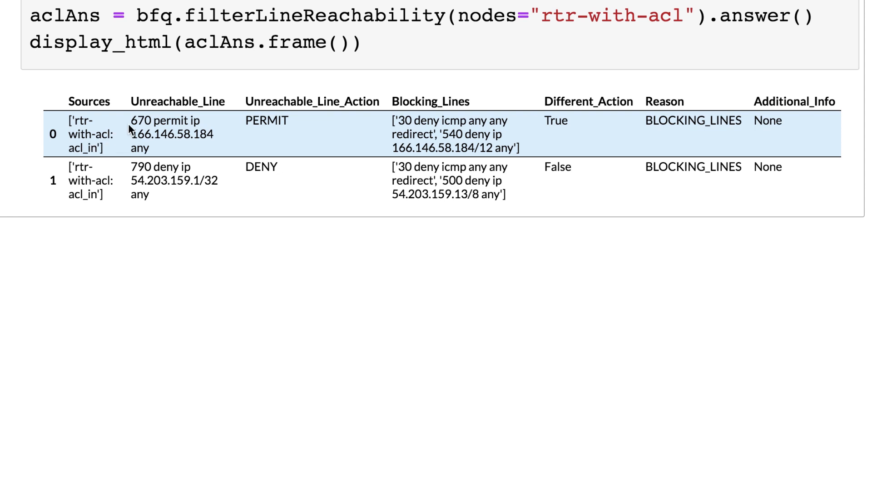
{"action": "mouse_move", "coordinate": [196, 127]}
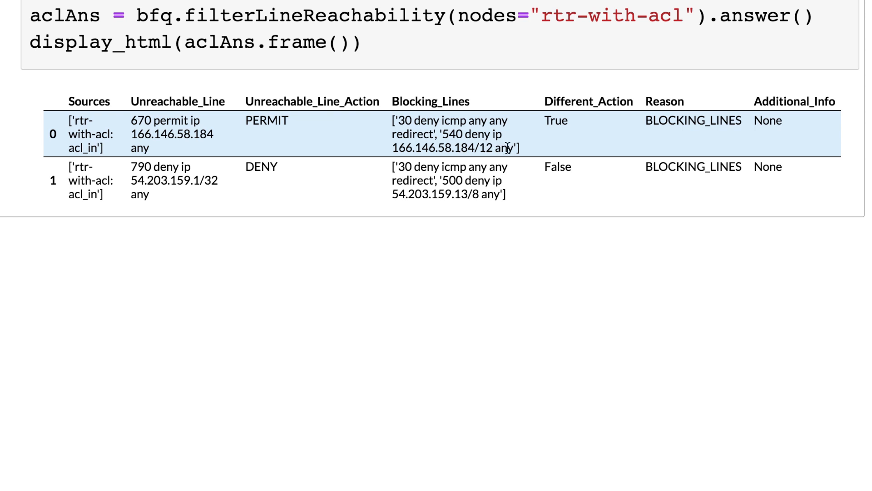
{"action": "mouse_move", "coordinate": [567, 146]}
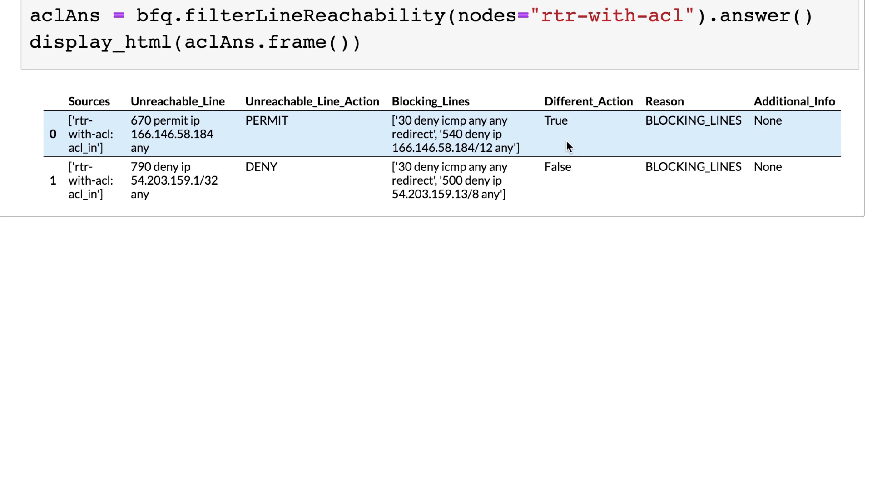
{"action": "mouse_move", "coordinate": [673, 136]}
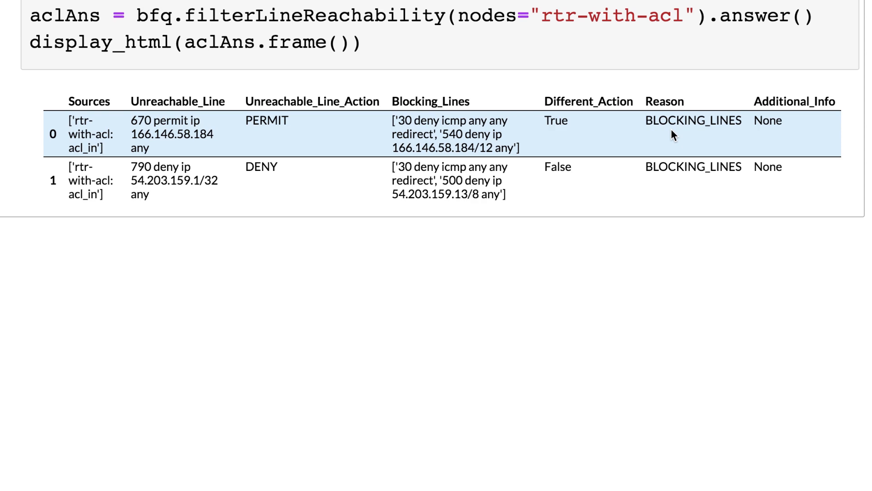
{"action": "mouse_move", "coordinate": [778, 144]}
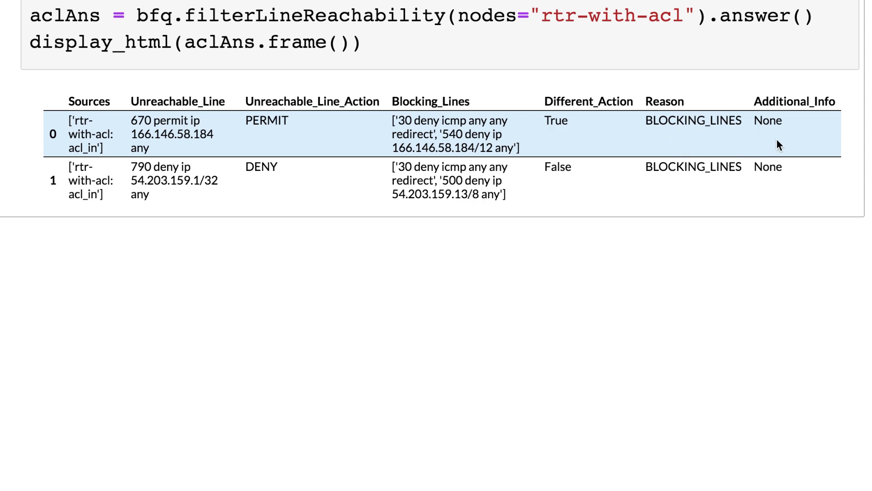
{"action": "scroll", "scroll_direction": "right", "scroll_amount": 3}
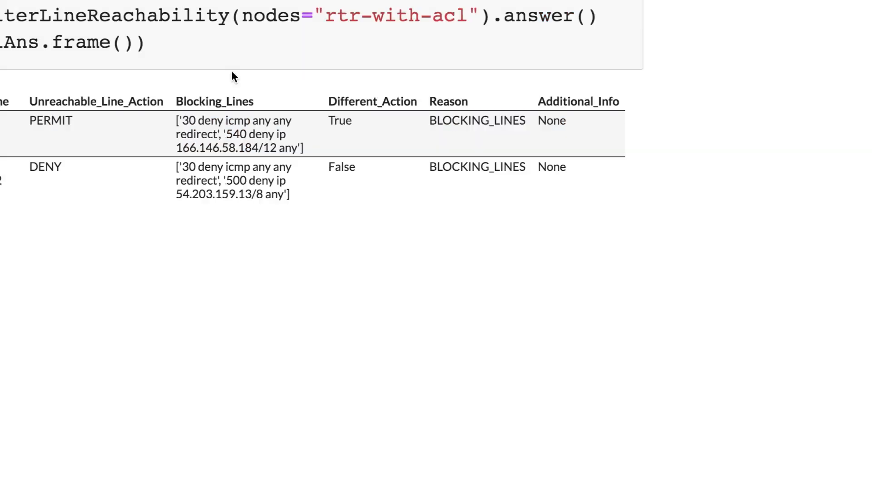
{"action": "scroll", "scroll_direction": "down", "scroll_amount": 3}
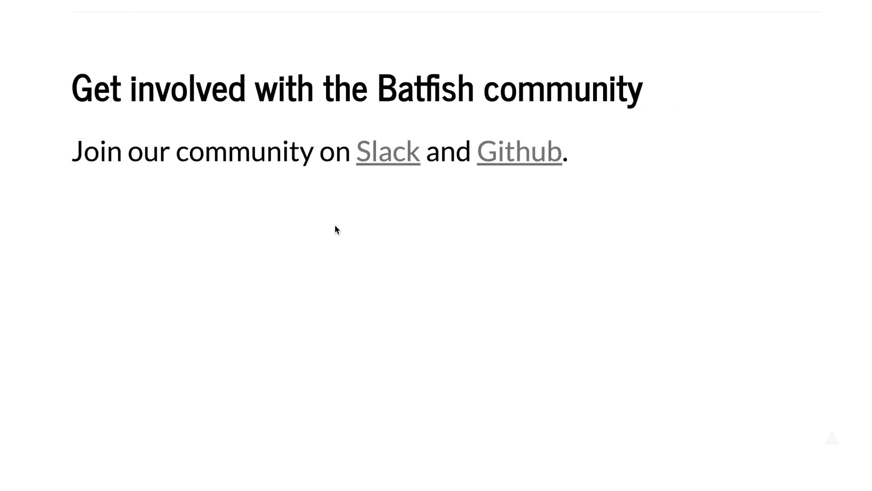